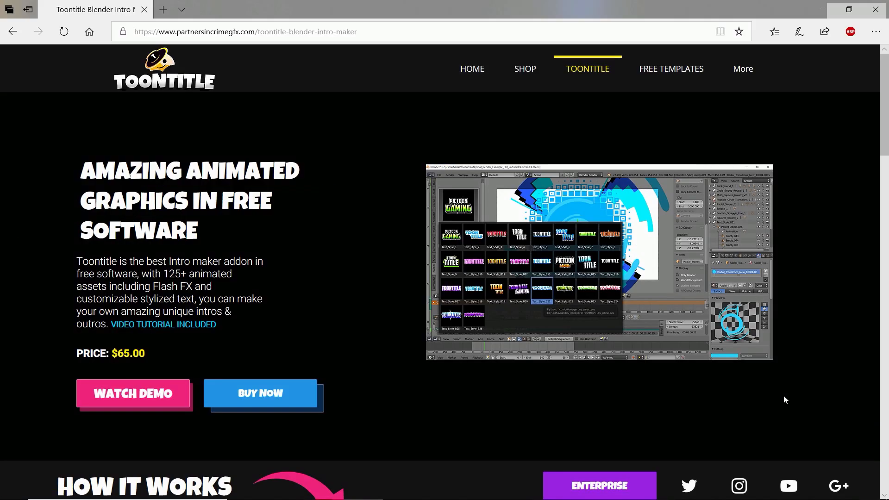
pyautogui.moveTo(235, 310)
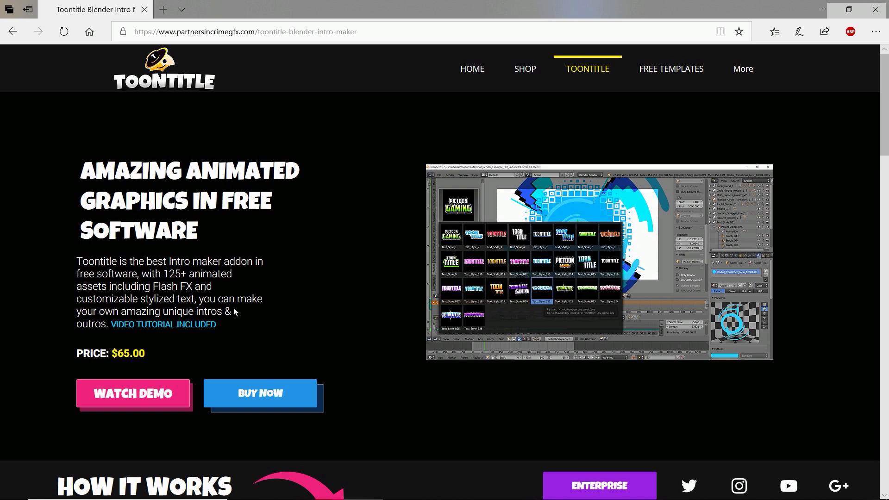
pyautogui.moveTo(296, 396)
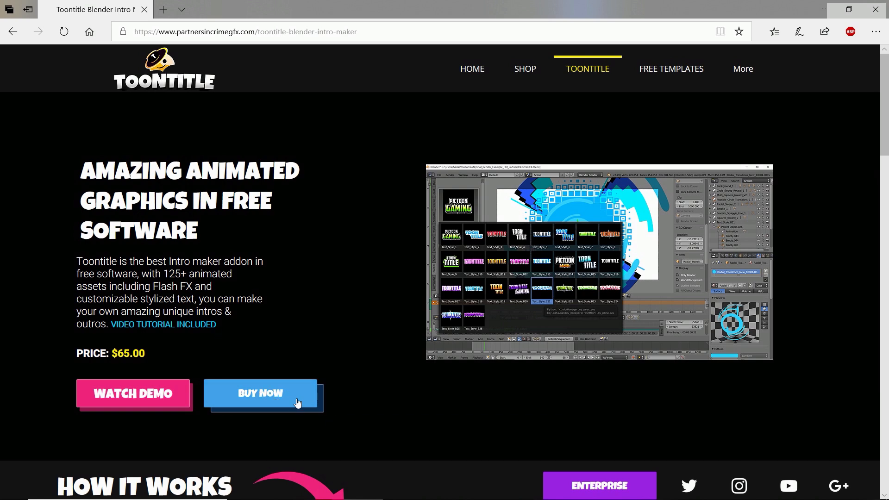
pyautogui.moveTo(475, 406)
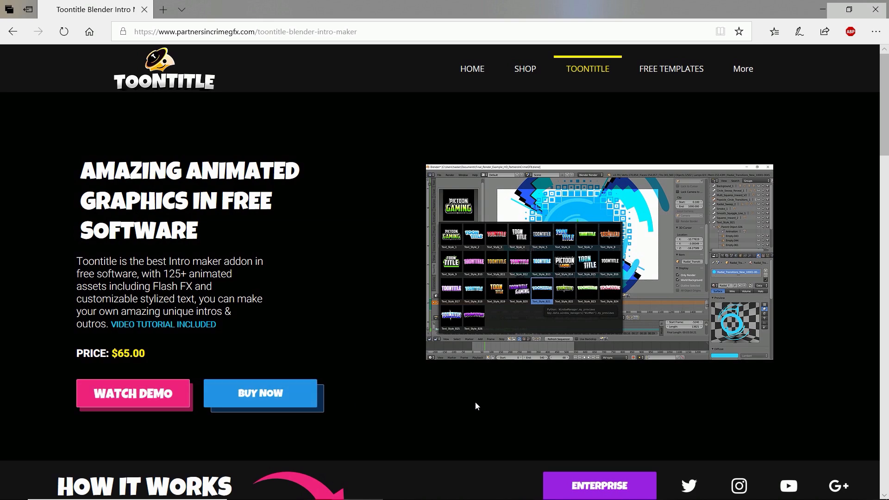
# Scroll through the blender.org 2.79 page.
pyautogui.scroll(-3)
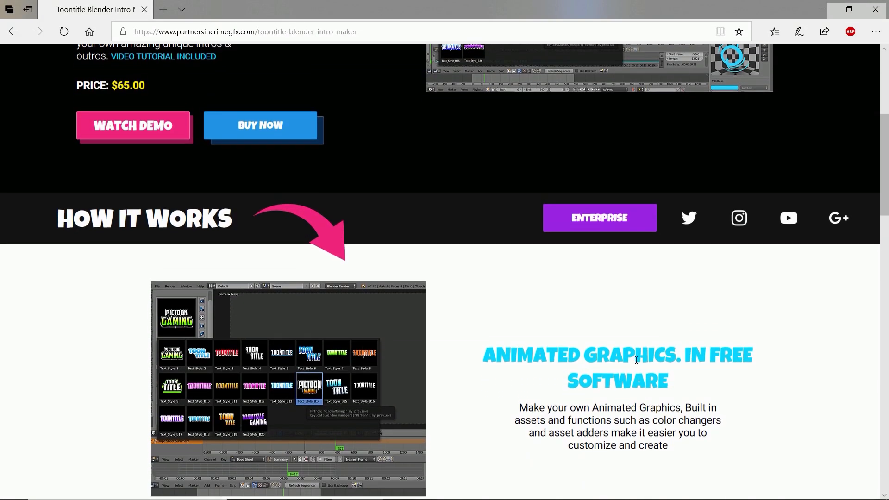
pyautogui.scroll(-3)
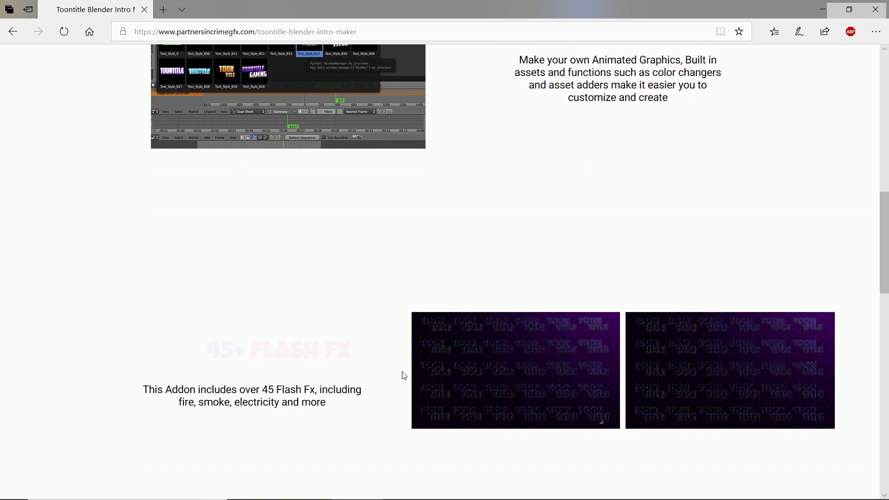
pyautogui.scroll(-3)
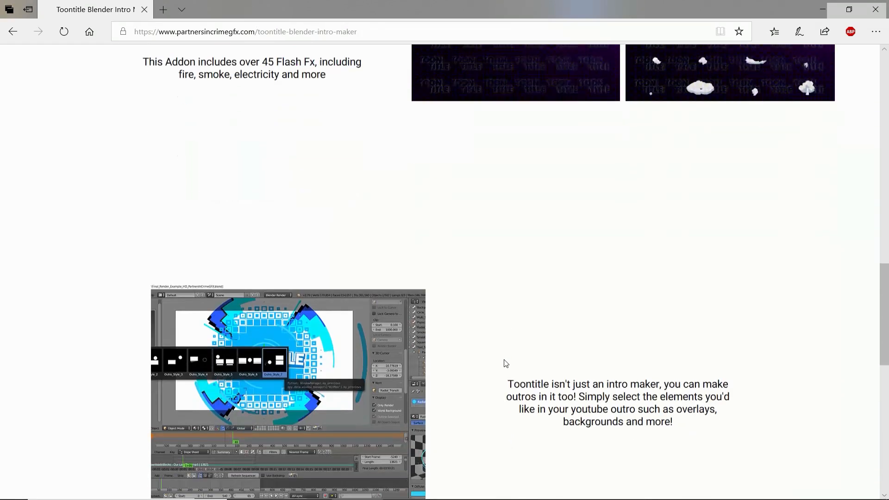
pyautogui.scroll(-3)
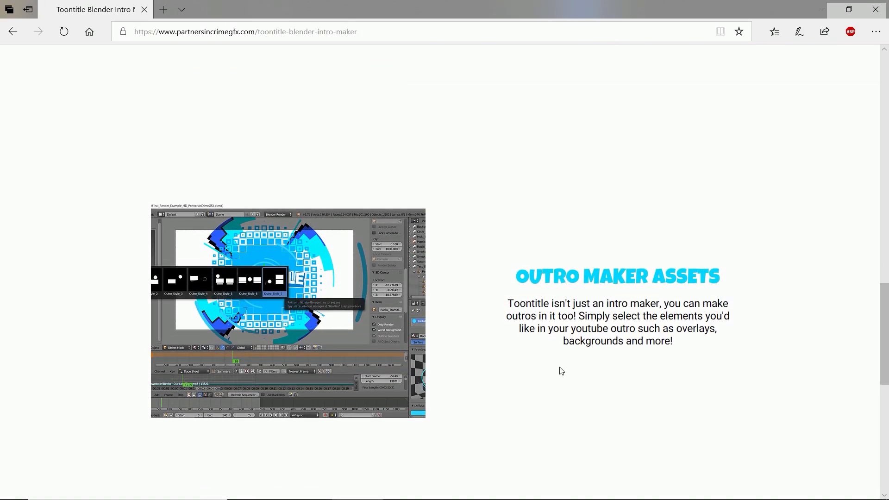
pyautogui.scroll(-3)
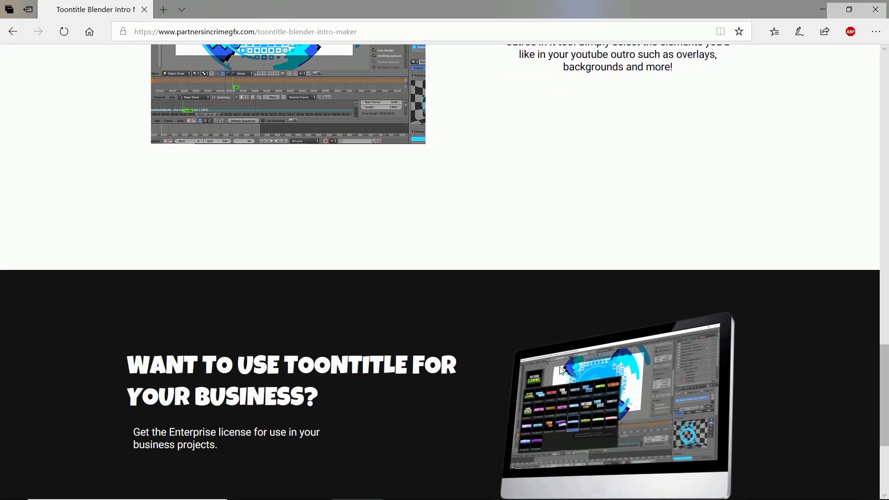
pyautogui.scroll(-3)
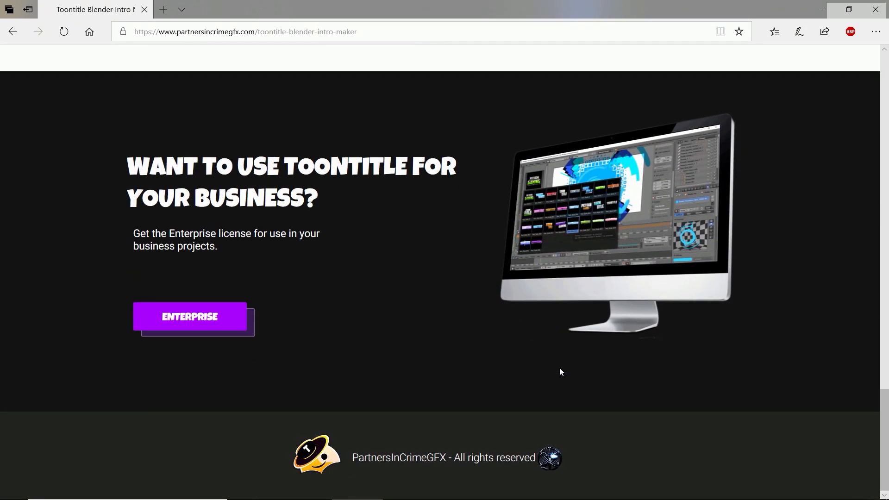
pyautogui.scroll(3)
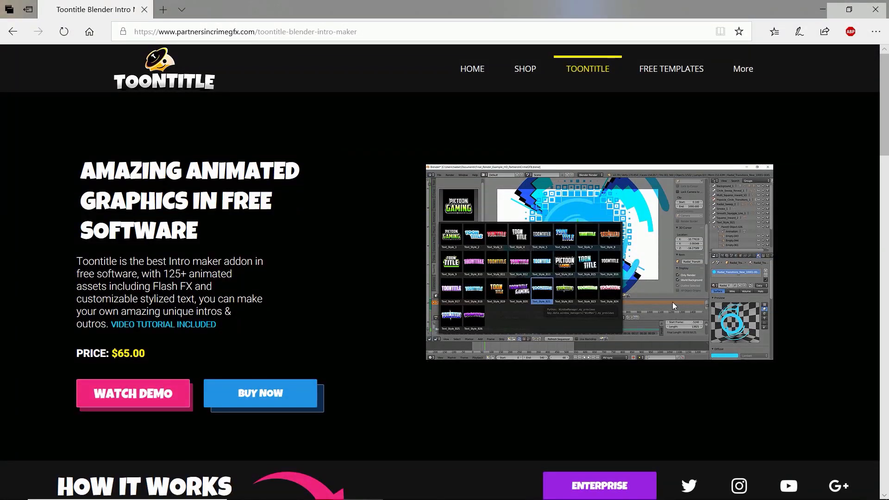
pyautogui.moveTo(260, 393)
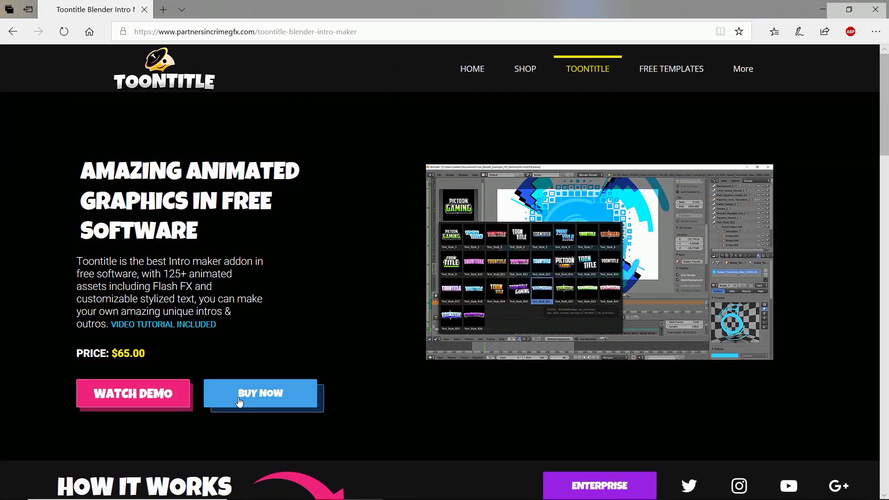
pyautogui.moveTo(288, 389)
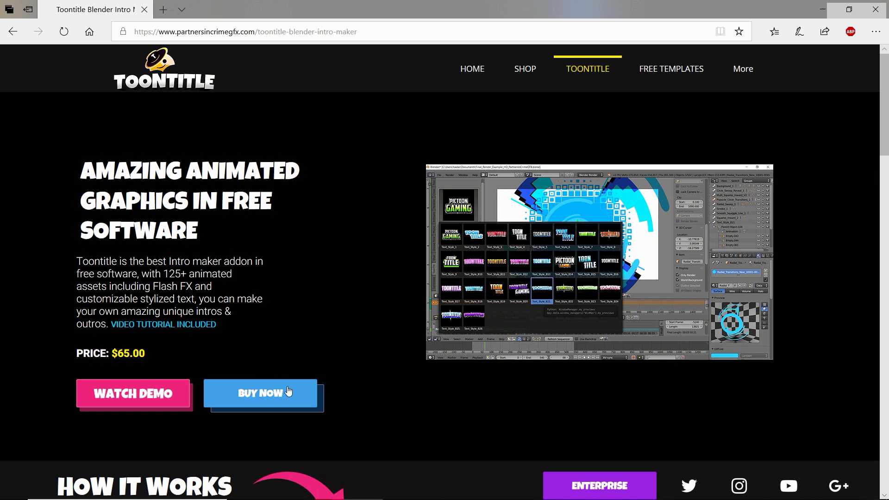
pyautogui.moveTo(270, 394)
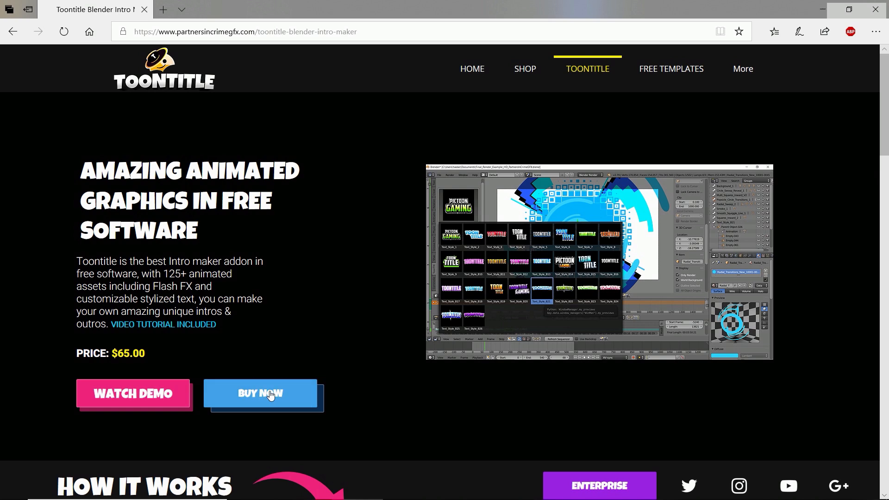
pyautogui.moveTo(263, 401)
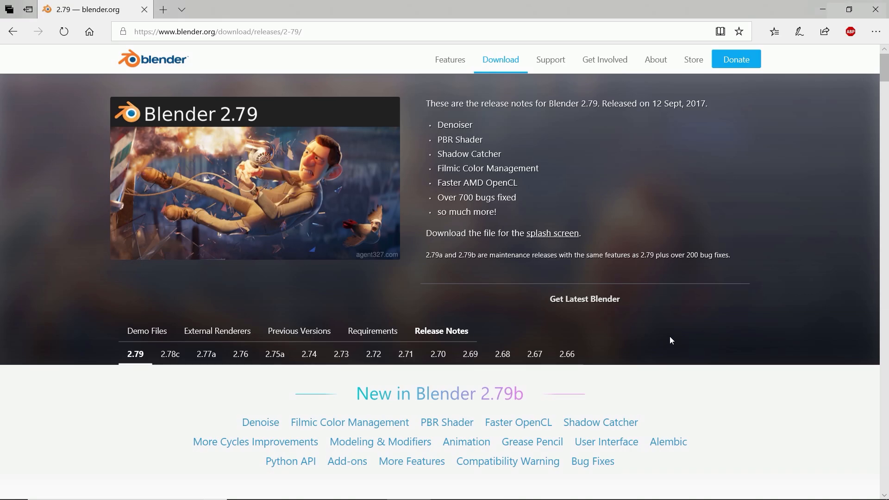
pyautogui.moveTo(721, 360)
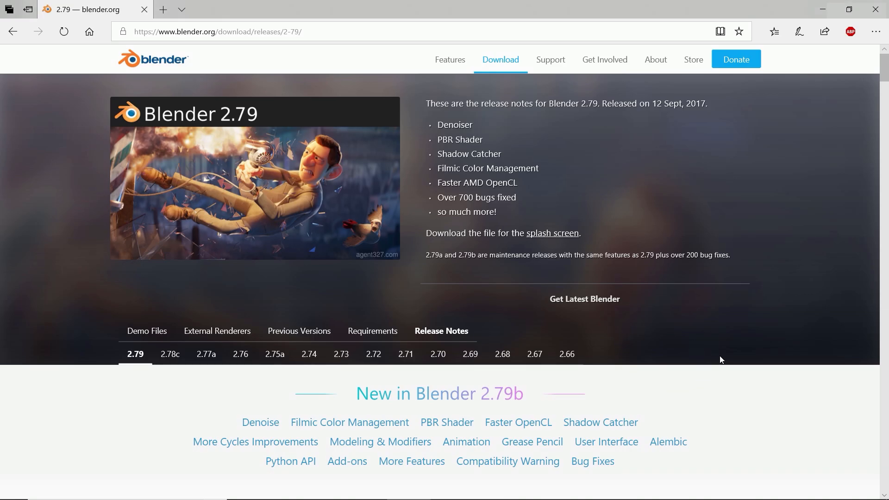
pyautogui.moveTo(781, 334)
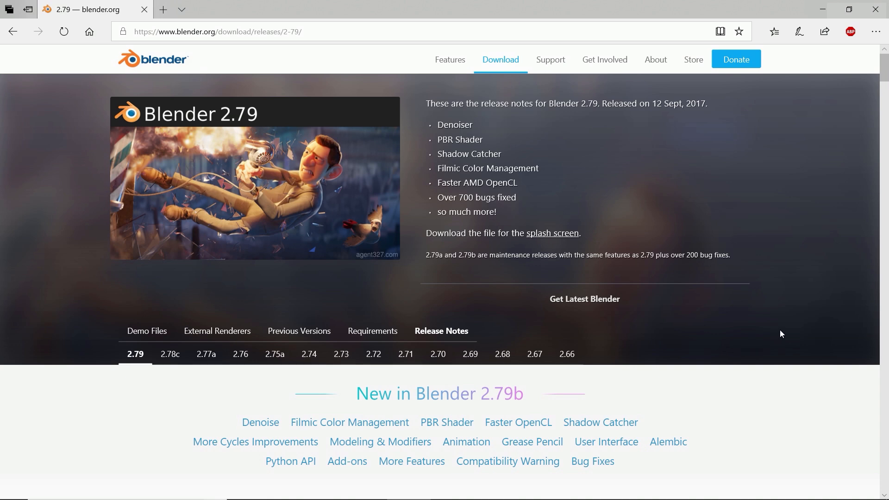
pyautogui.moveTo(861, 326)
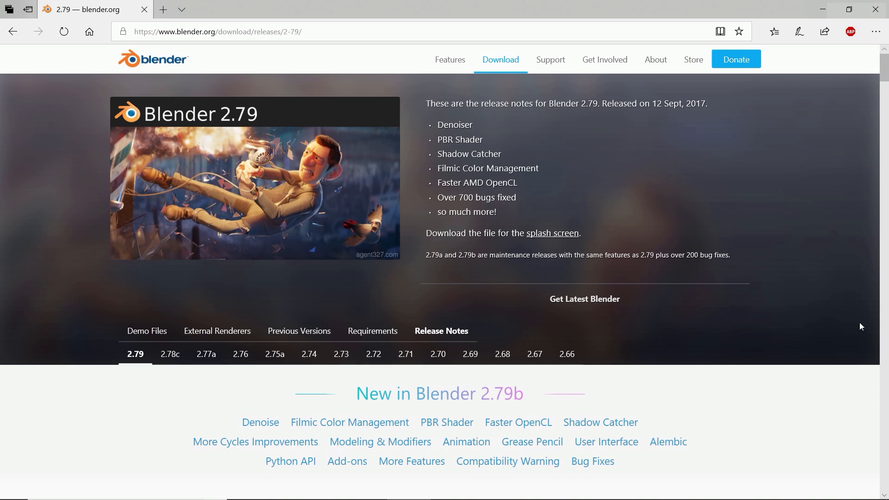
pyautogui.moveTo(697, 414)
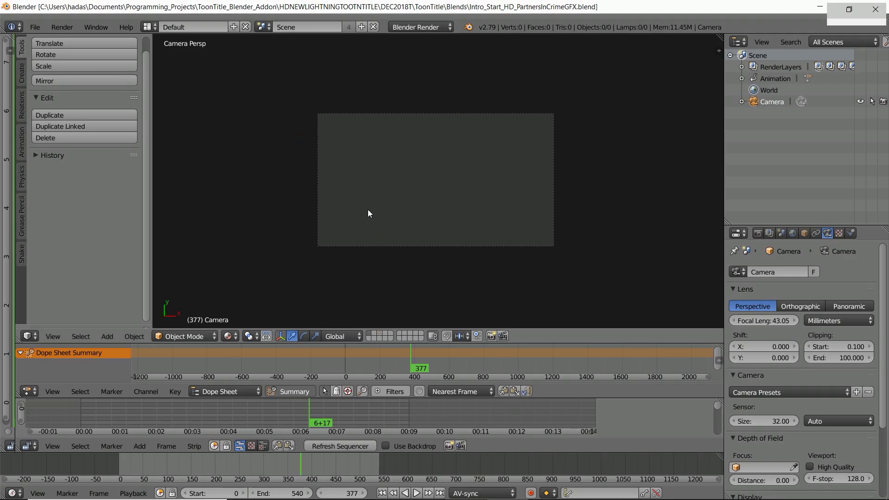
pyautogui.moveTo(274, 278)
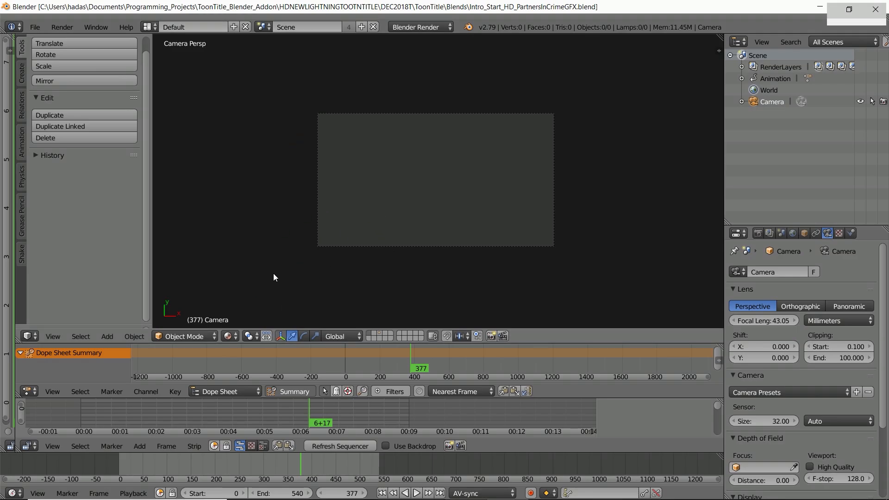
pyautogui.moveTo(475, 64)
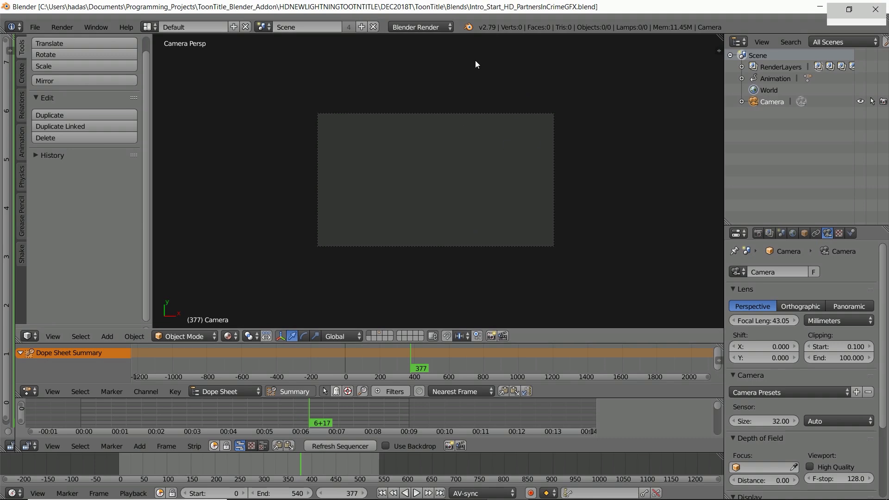
# Open User Preferences from the File menu and begin installing an add-on from file.
pyautogui.click(34, 27)
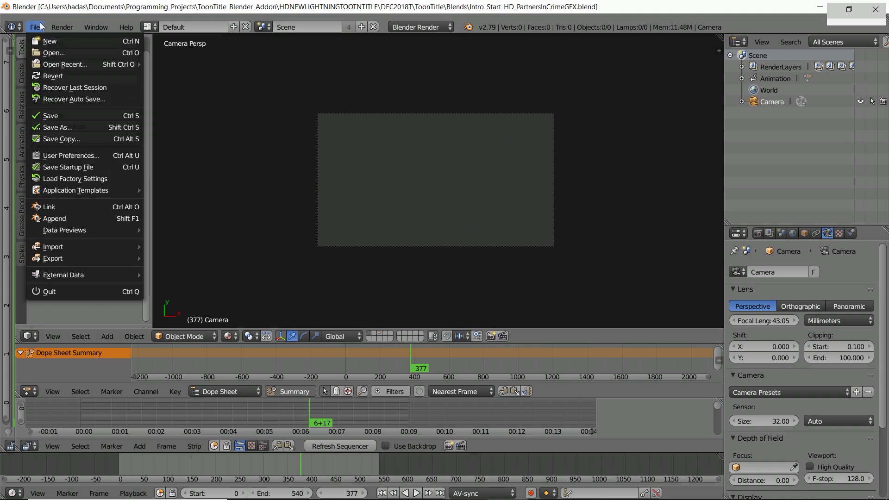
pyautogui.click(71, 155)
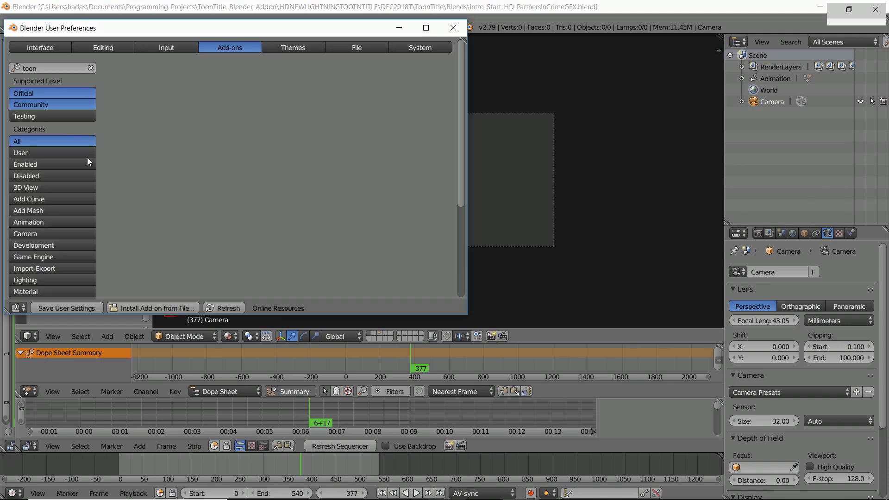
pyautogui.click(151, 308)
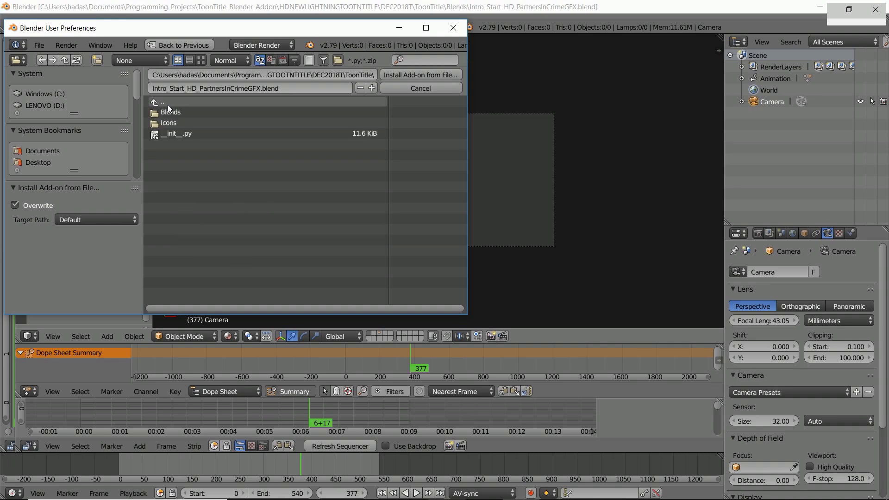
# Install ToonTitle.zip, enable Animation: ToonTitle, and close User Preferences.
pyautogui.click(163, 103)
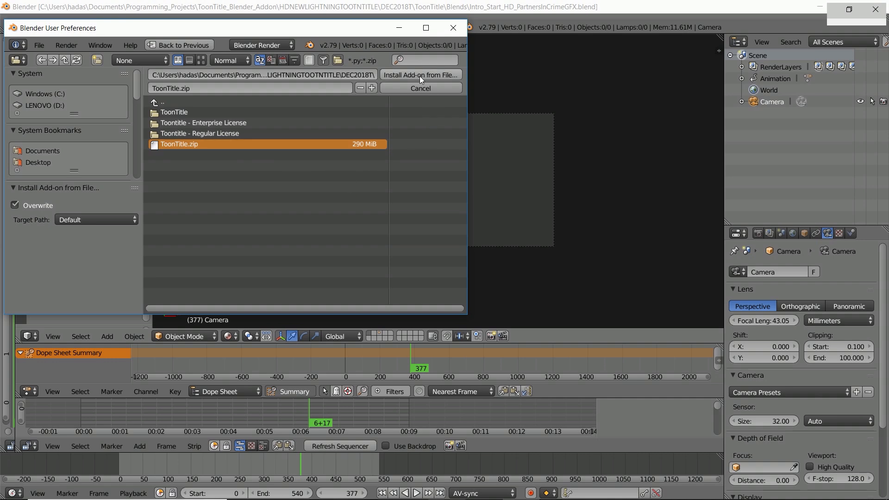
pyautogui.moveTo(394, 154)
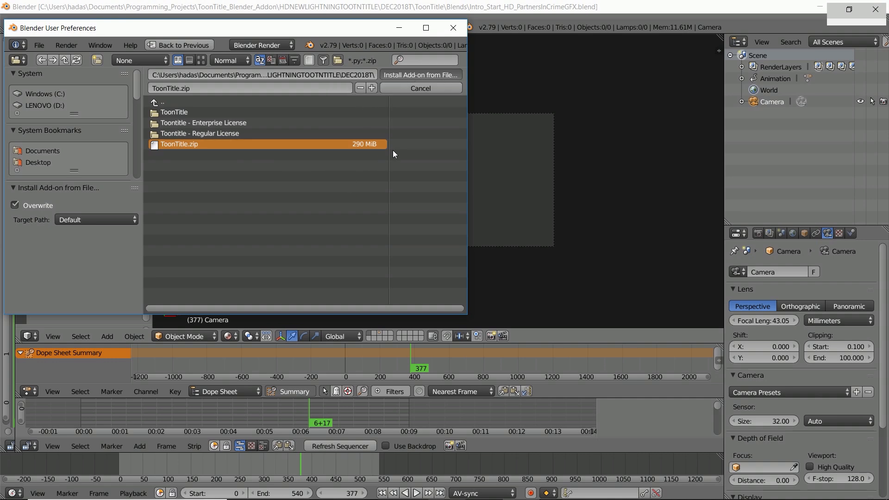
pyautogui.click(420, 74)
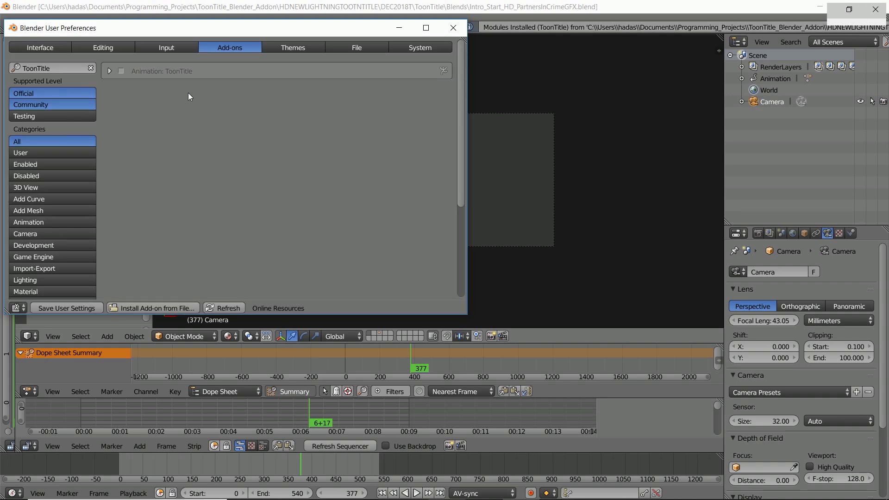
pyautogui.click(121, 71)
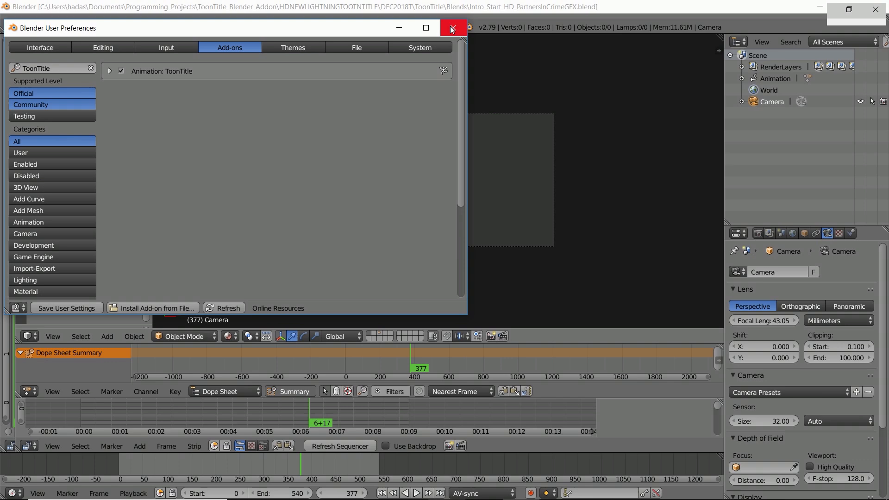
pyautogui.click(451, 29)
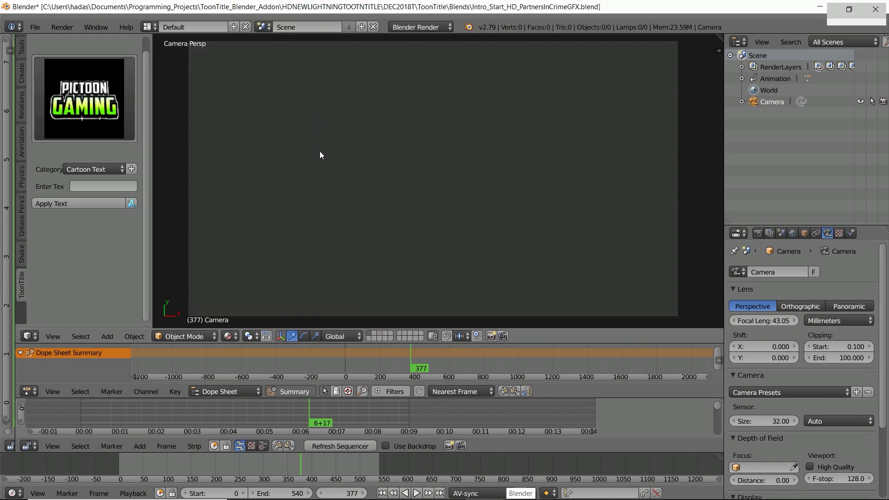
pyautogui.moveTo(108, 135)
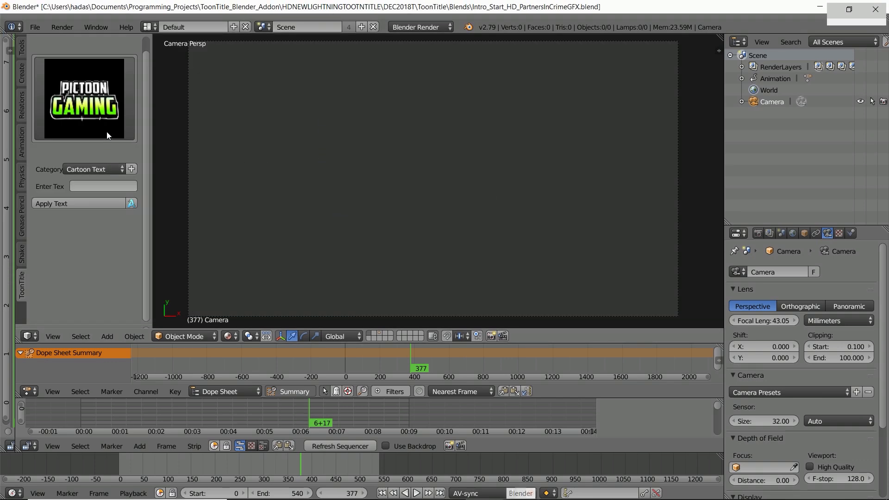
# Add the Text_Style_B21 cartoon title, then apply a background from the Background category.
pyautogui.click(83, 98)
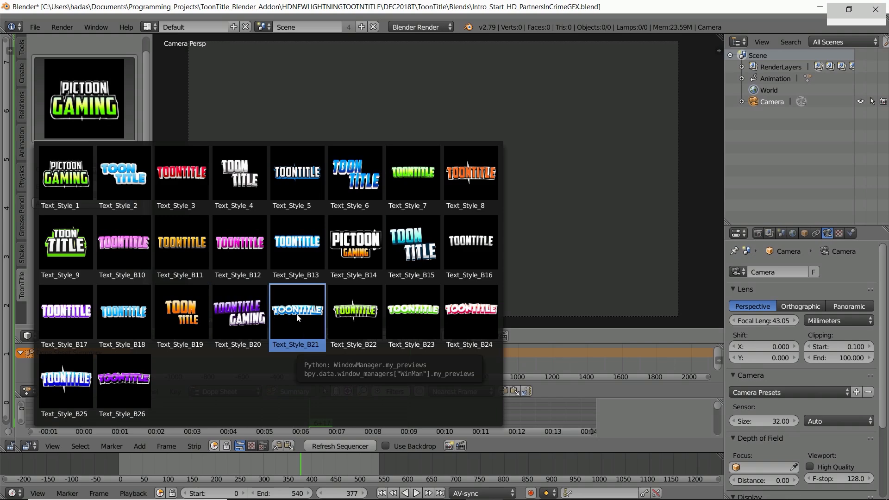
pyautogui.click(296, 310)
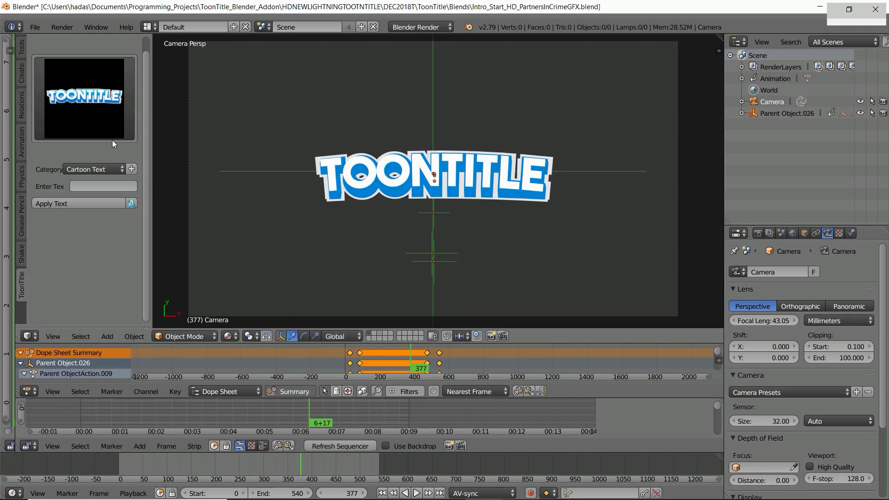
pyautogui.click(94, 169)
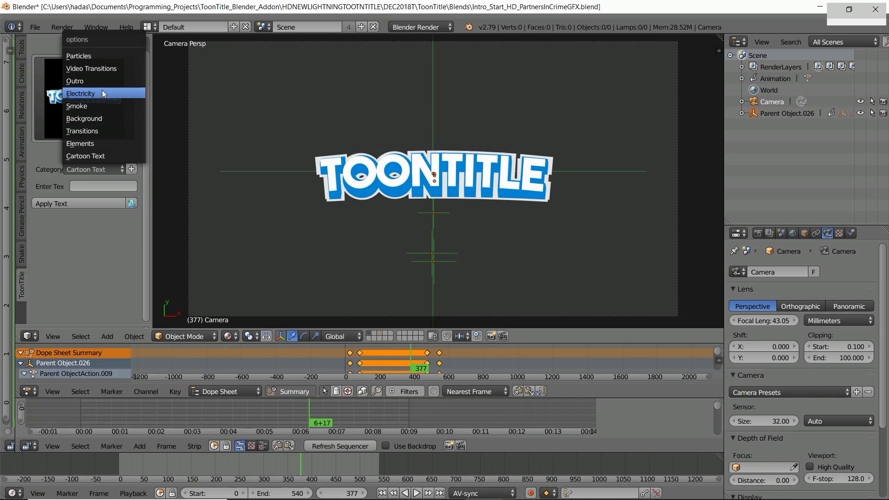
pyautogui.click(84, 119)
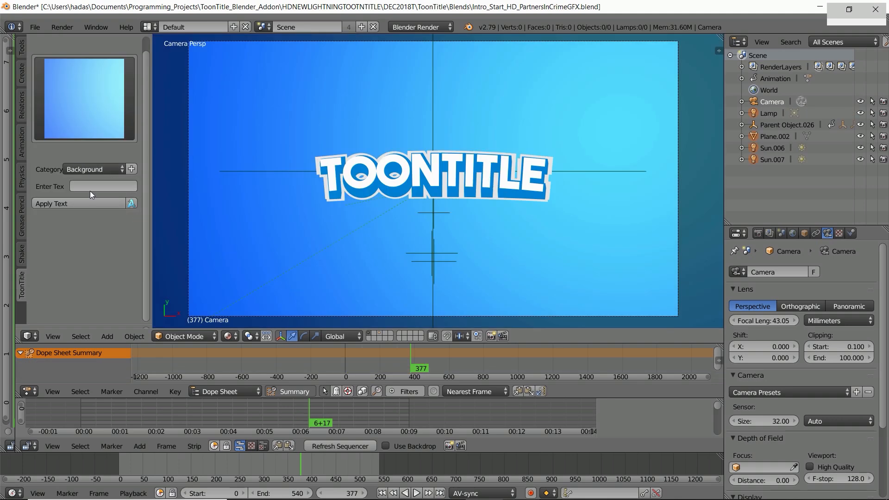
pyautogui.click(94, 169)
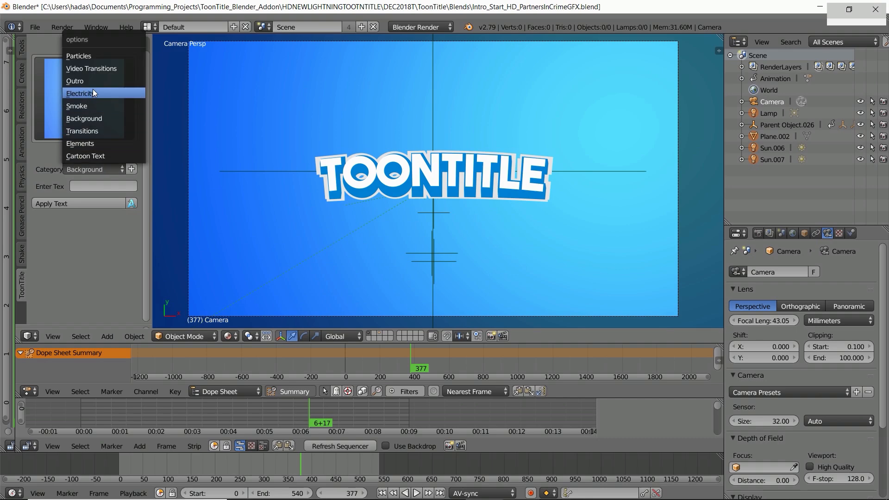
pyautogui.moveTo(82, 131)
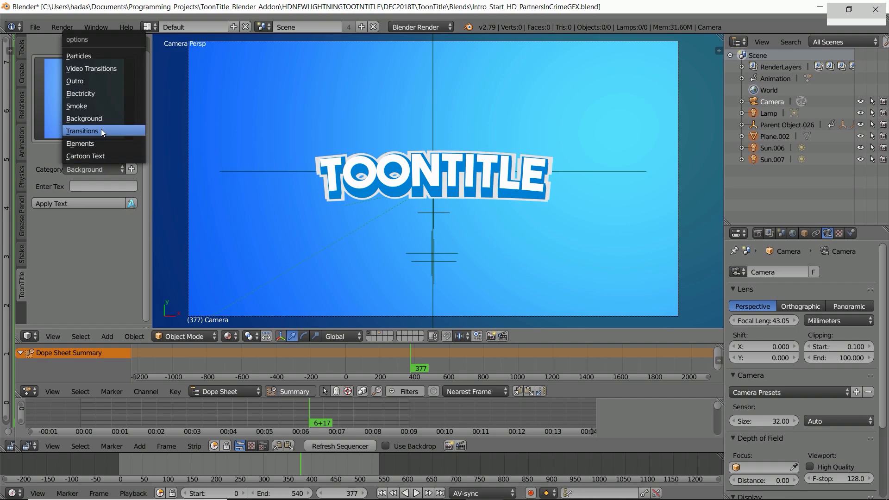
# Add the Radial_Sweep_2 transition and set the Outliner display mode to Groups.
pyautogui.click(83, 131)
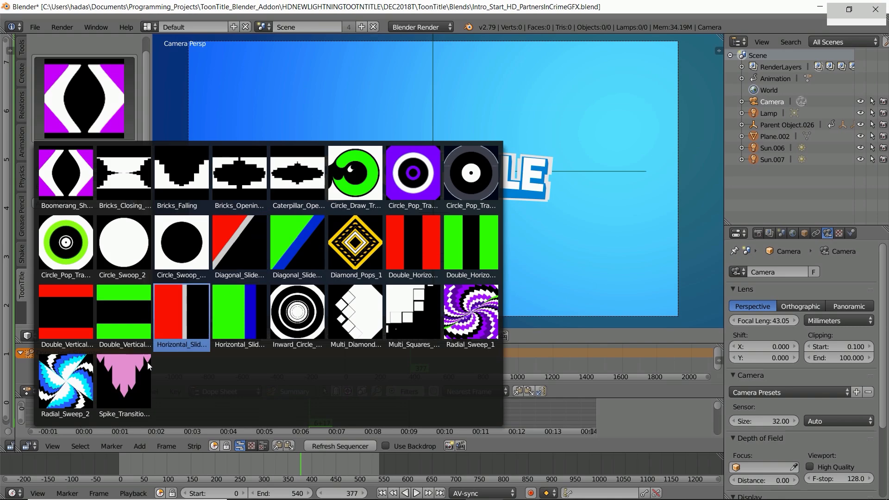
pyautogui.click(65, 383)
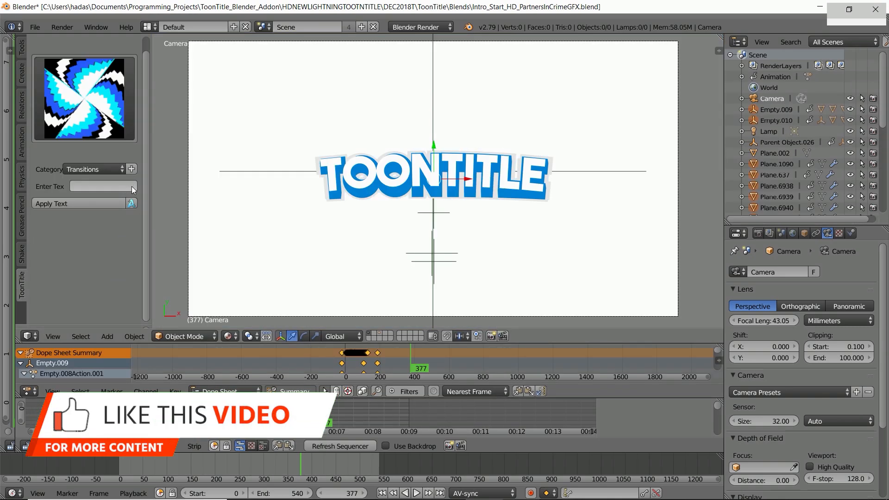
pyautogui.click(842, 41)
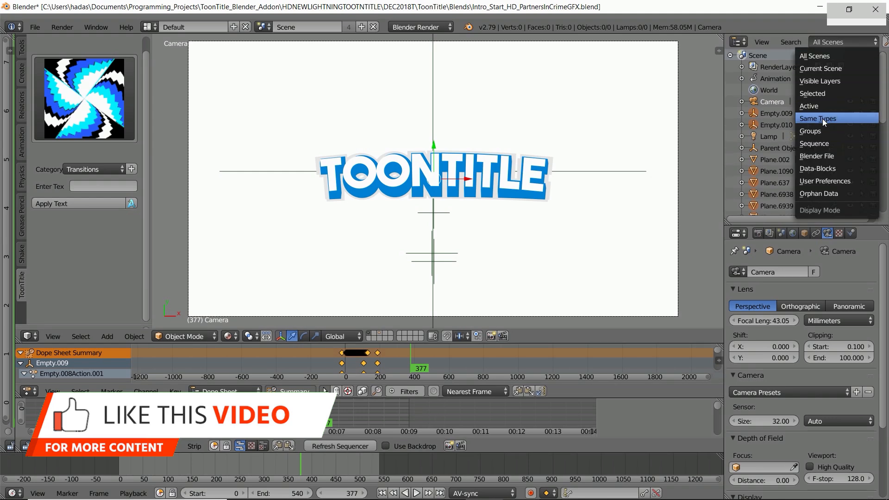
pyautogui.click(809, 131)
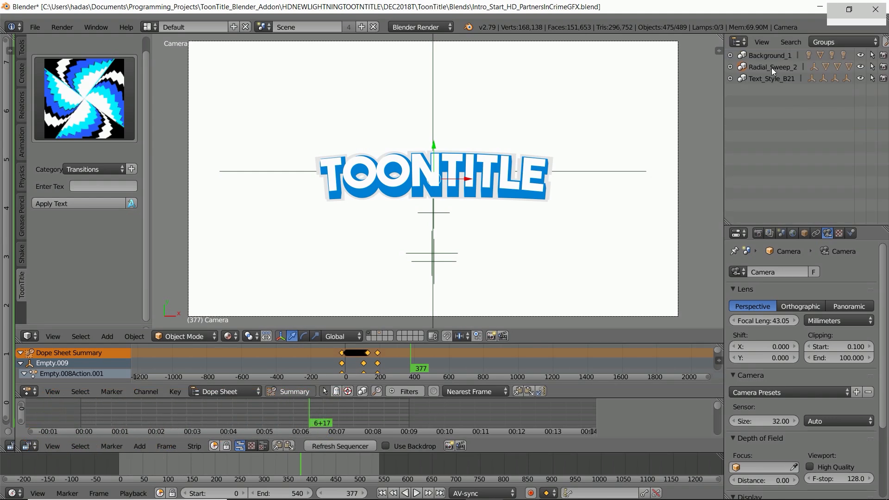
pyautogui.moveTo(366, 367)
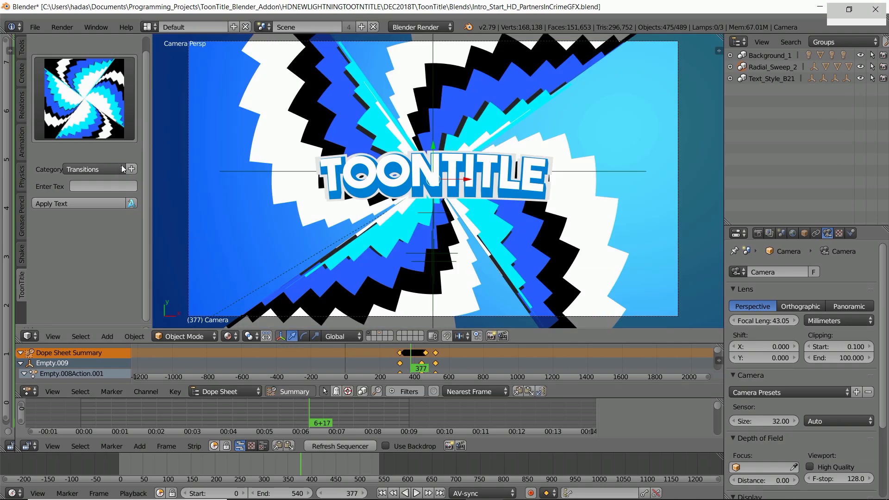
# Apply the Particles_B11 effect from the Particles category.
pyautogui.click(93, 168)
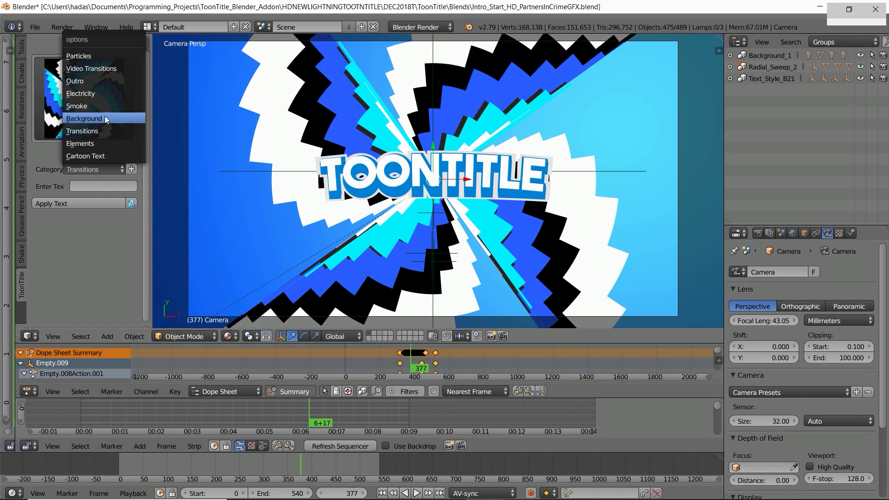
pyautogui.moveTo(78, 55)
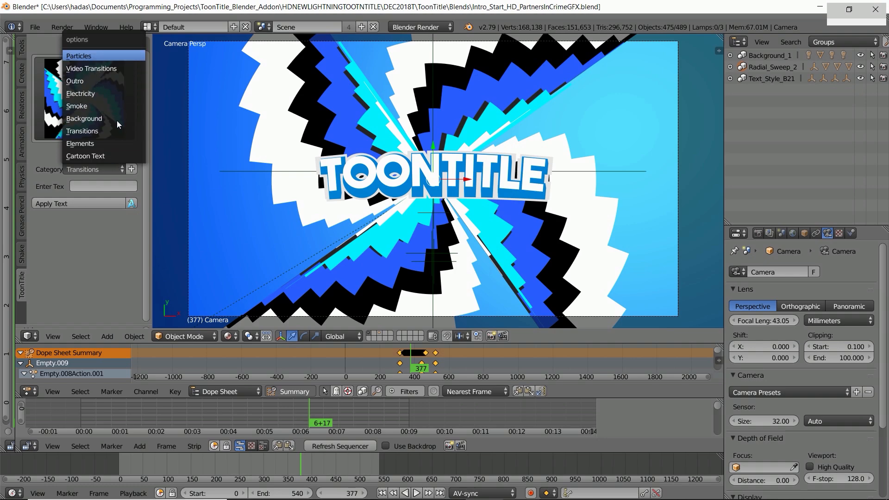
pyautogui.click(78, 56)
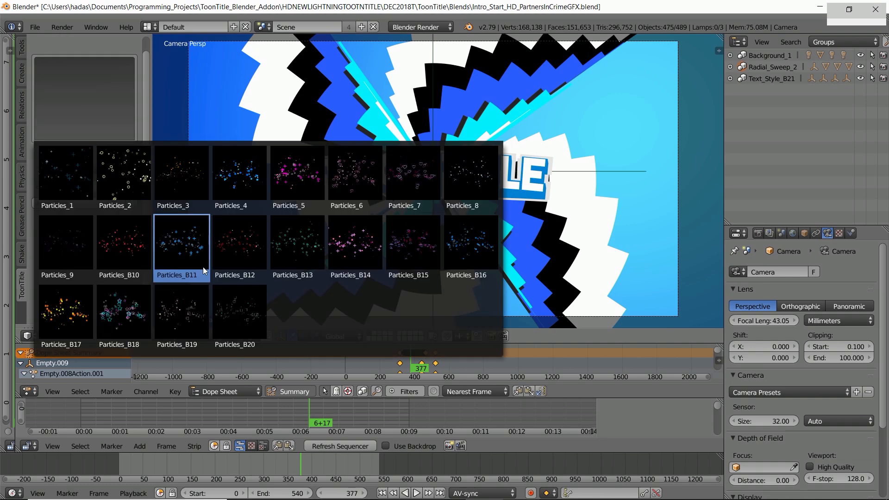
pyautogui.click(181, 242)
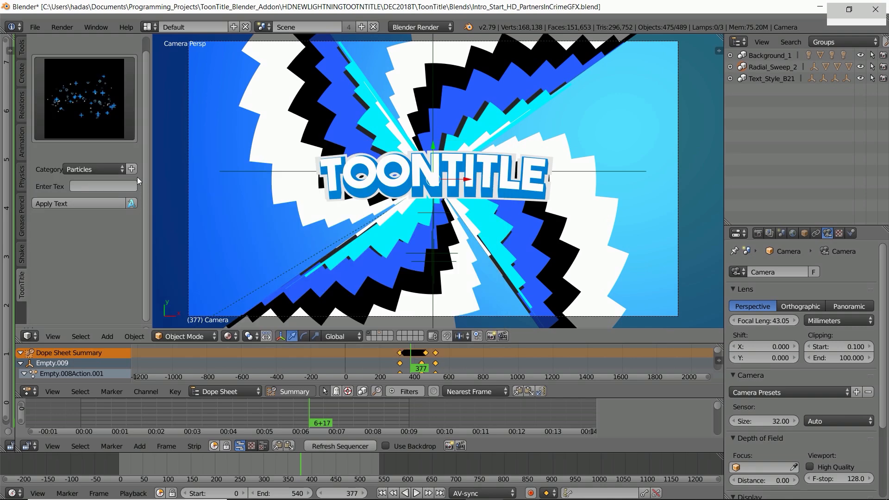
pyautogui.click(131, 169)
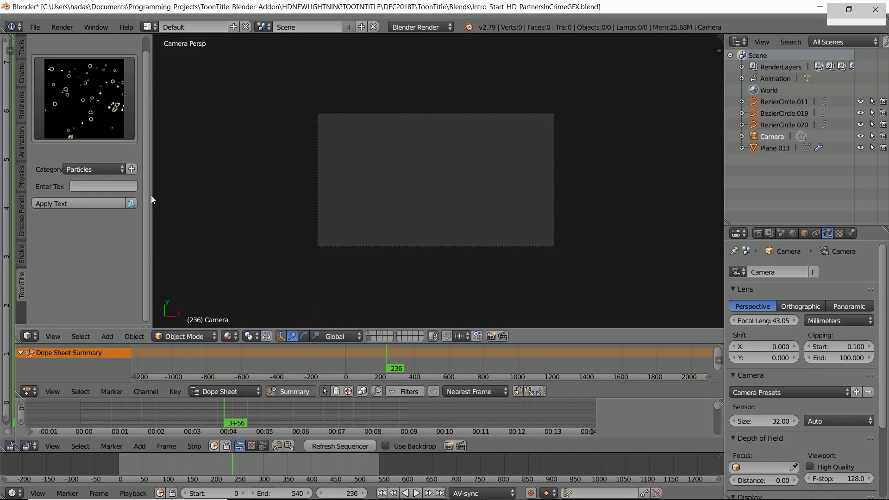
# Add the Revese_Popsicles video transition, play it, then stop and rewind to the start.
pyautogui.click(91, 169)
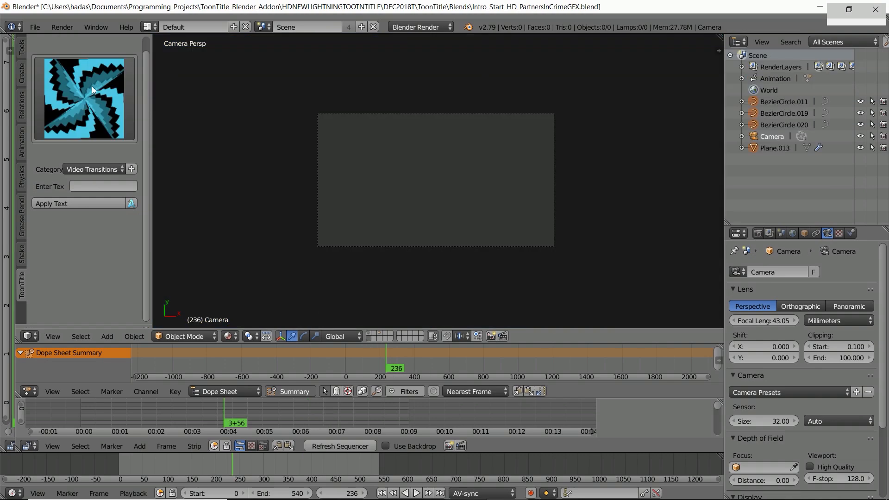
pyautogui.click(93, 169)
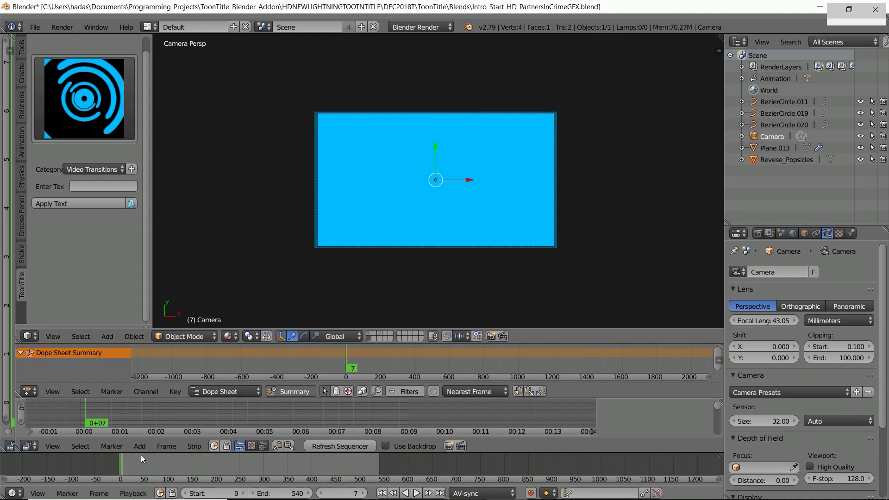
pyautogui.click(416, 492)
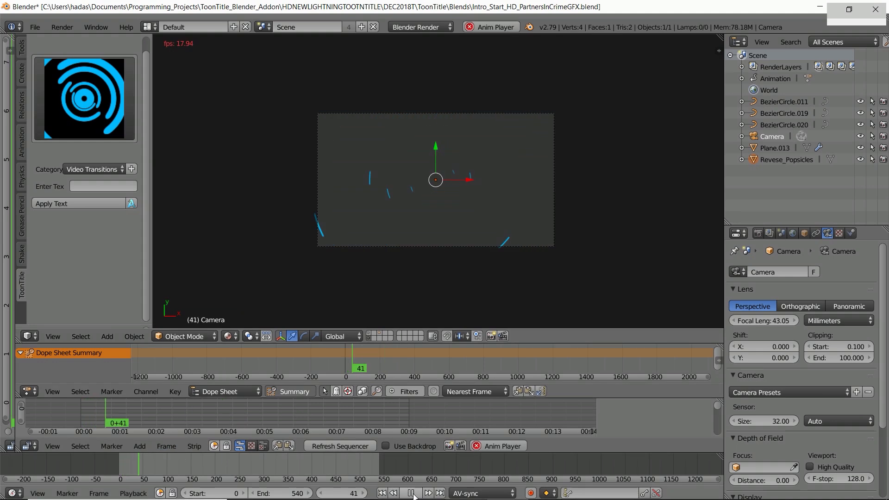
pyautogui.click(411, 492)
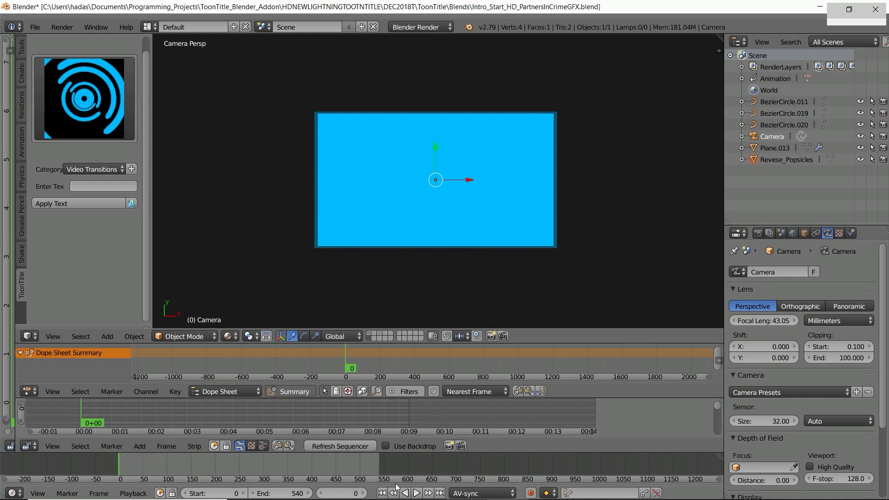